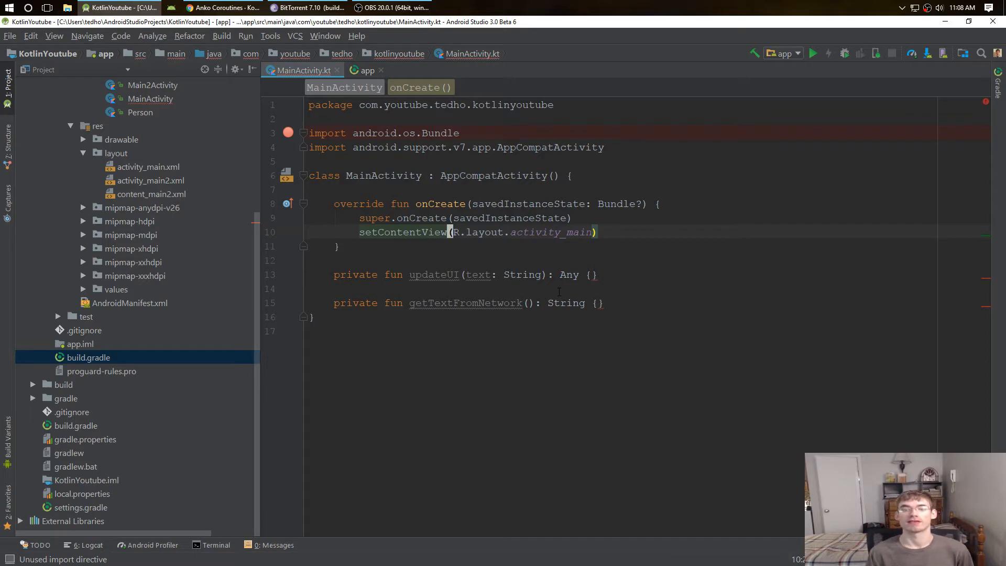
mouse_move(675, 276)
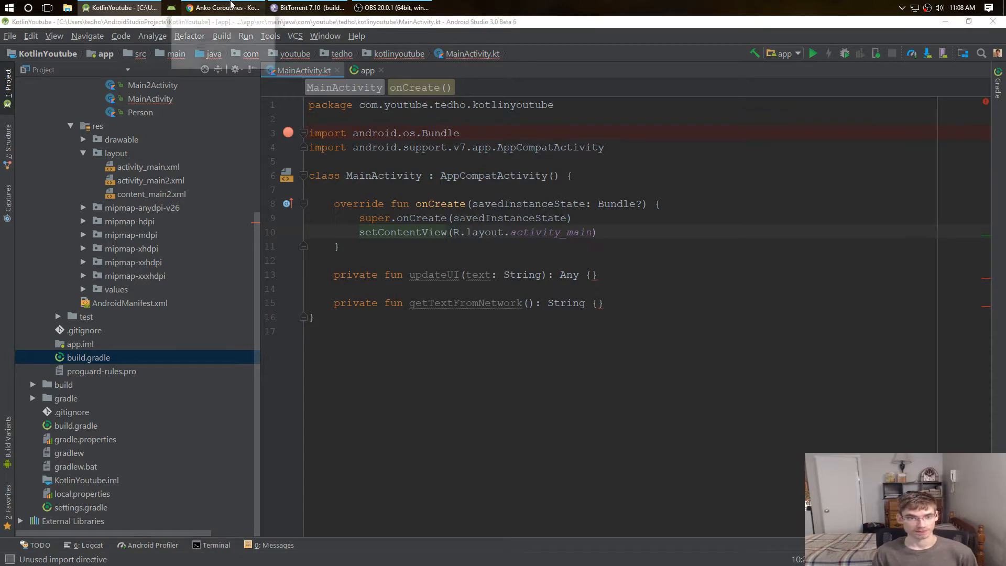
- Browse the Anko repository wiki's Coroutines page in the browser
click(222, 7)
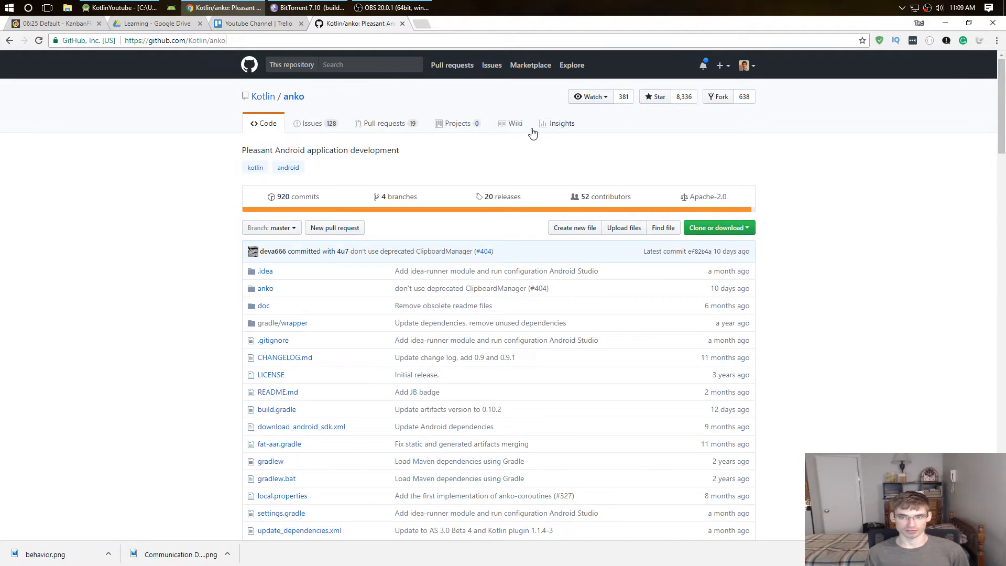
click(515, 124)
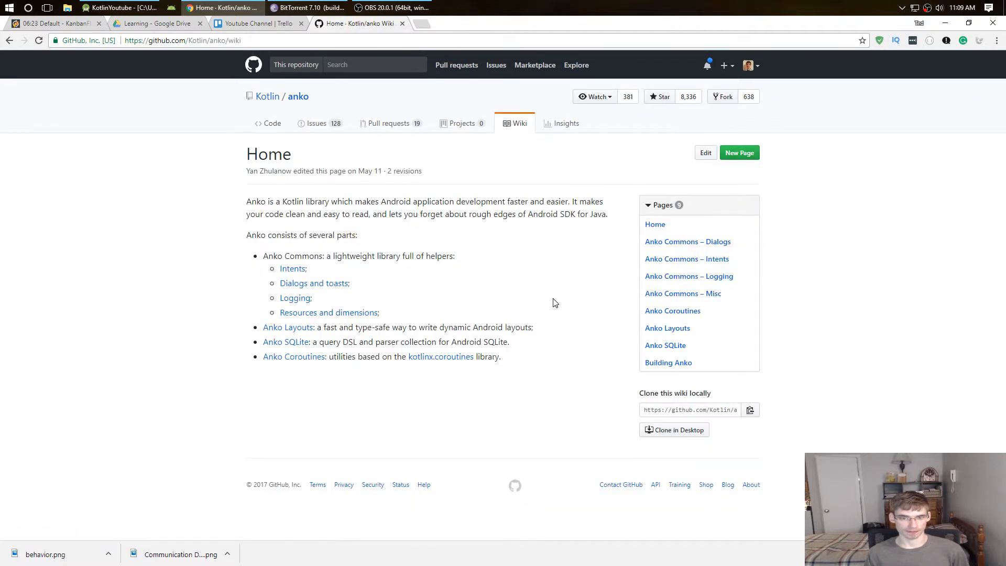
mouse_move(672, 310)
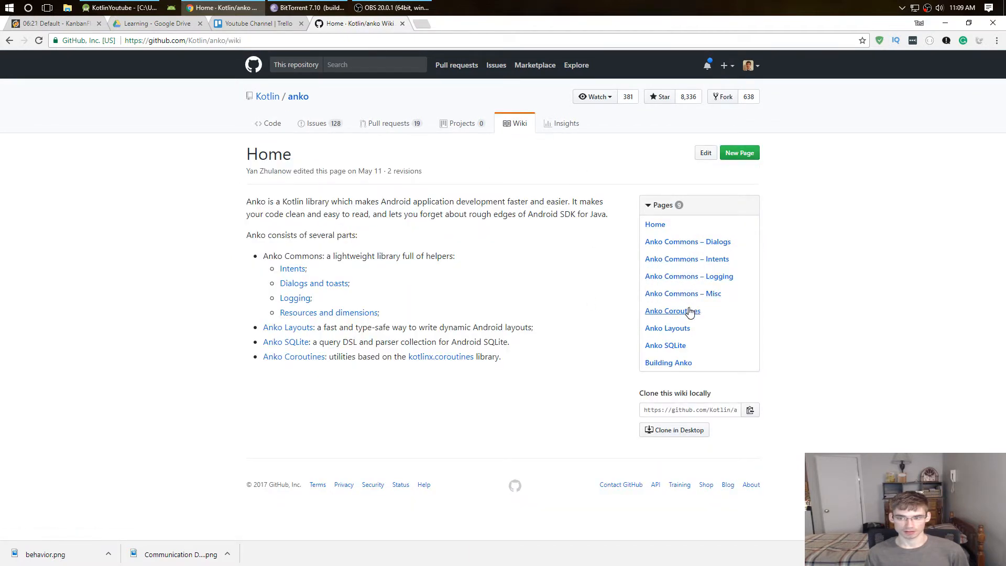
click(673, 310)
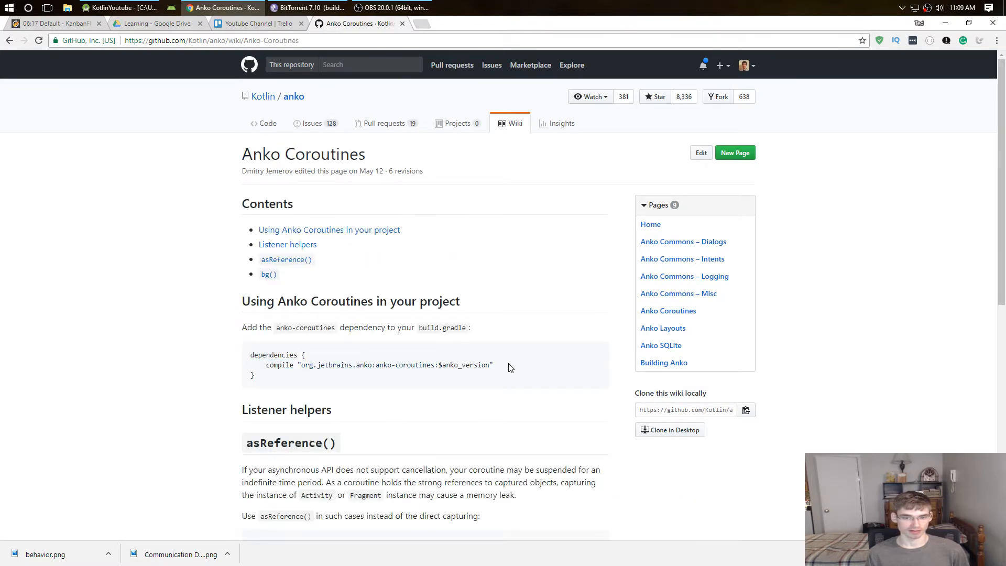
scroll(down, 3)
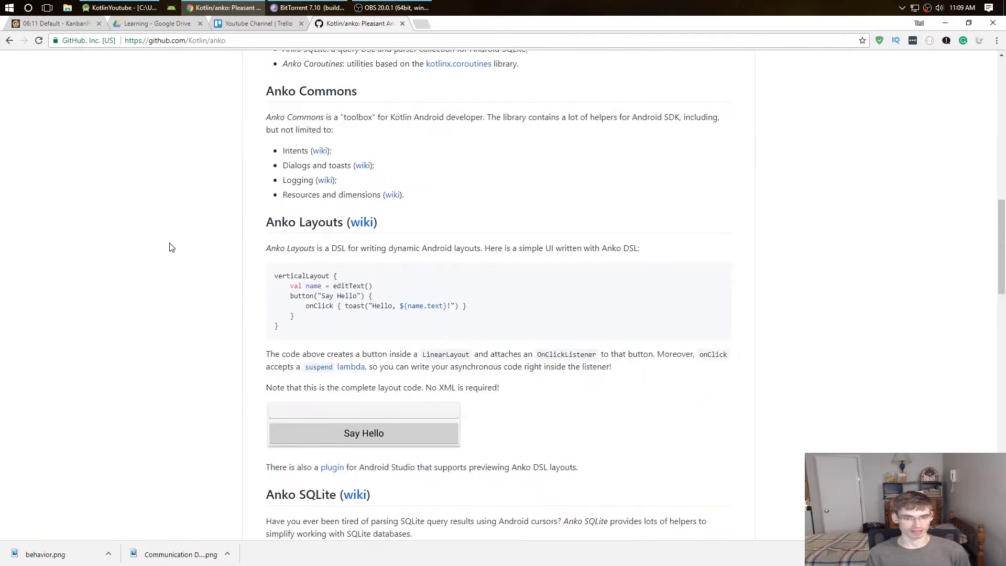
scroll(down, 3)
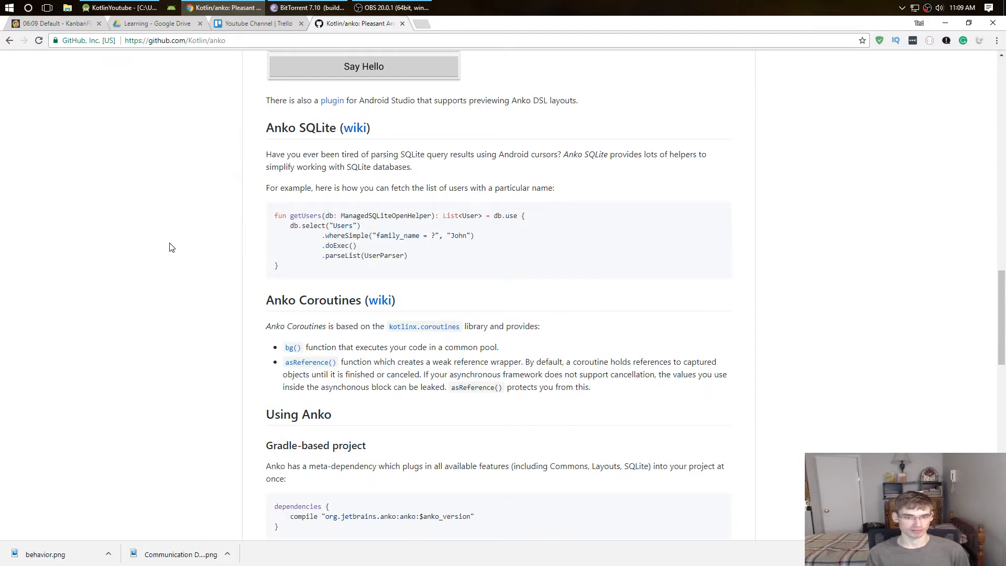
scroll(up, 3)
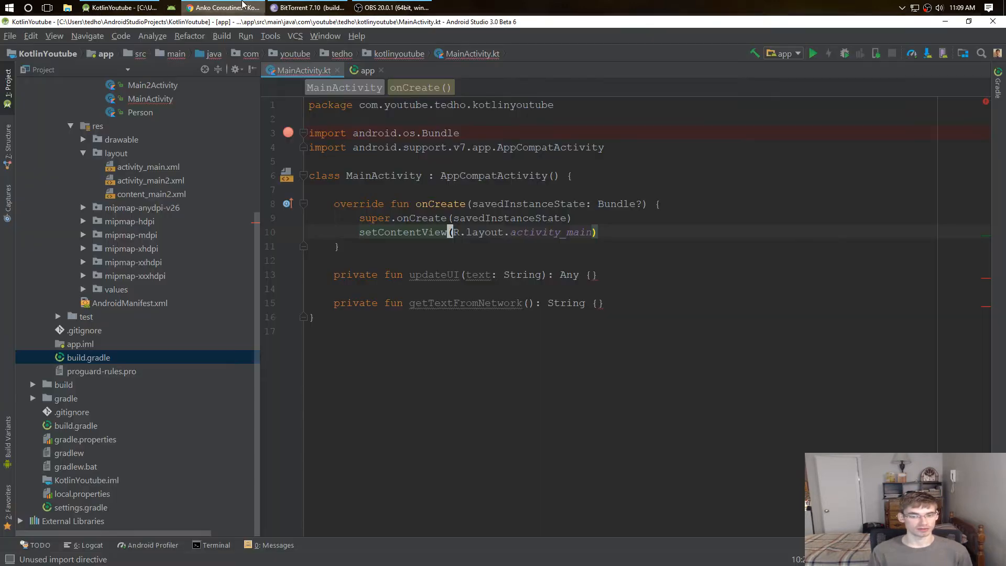
- Check the experimental coroutines block in the app build.gradle, then return to MainActivity.kt
click(364, 70)
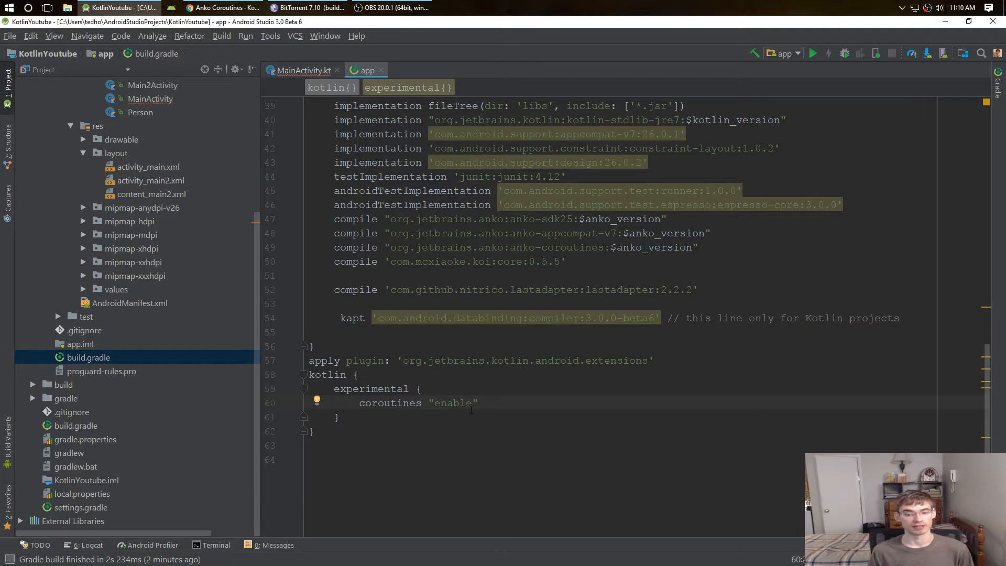
drag(359, 402, 314, 431)
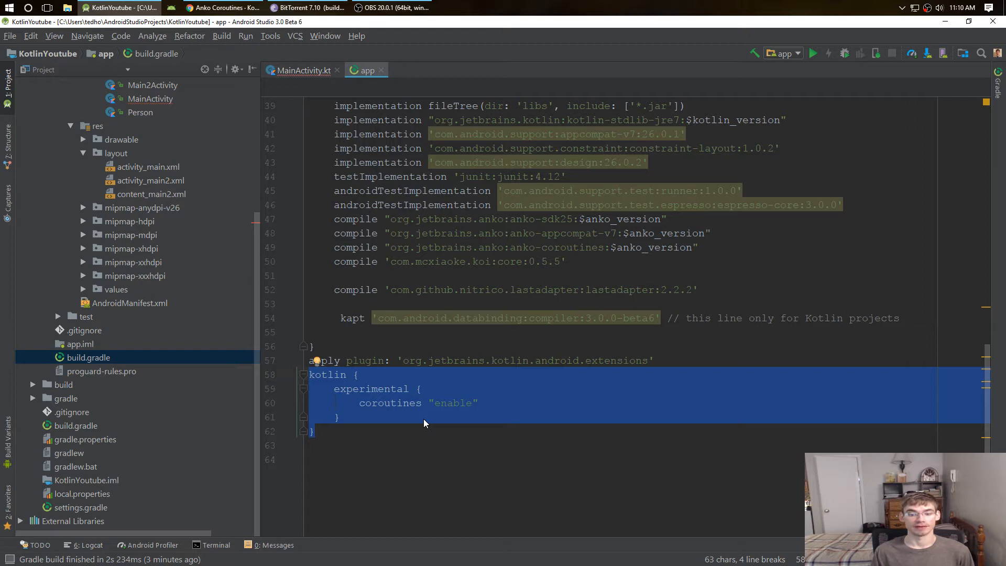
mouse_move(338, 427)
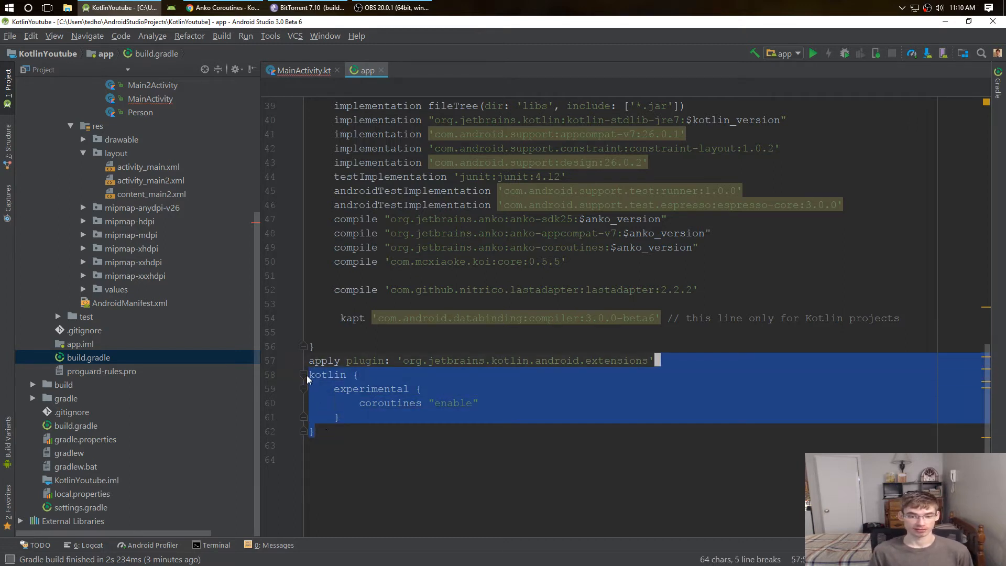
click(303, 70)
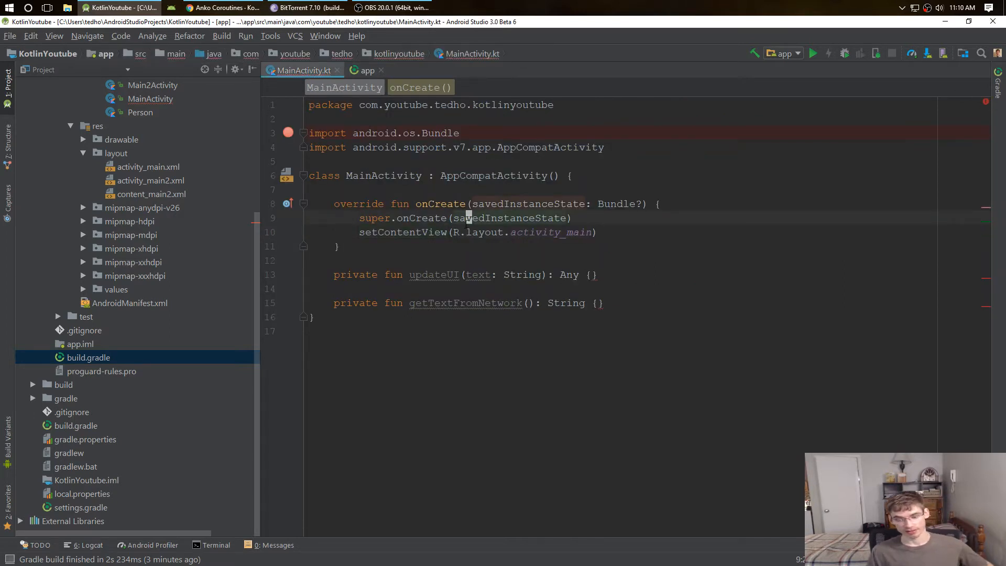
- Write a trial async{ } with val text = getTextFromNetwork(), importing org.jetbrains.anko.custom.async
text(async{)
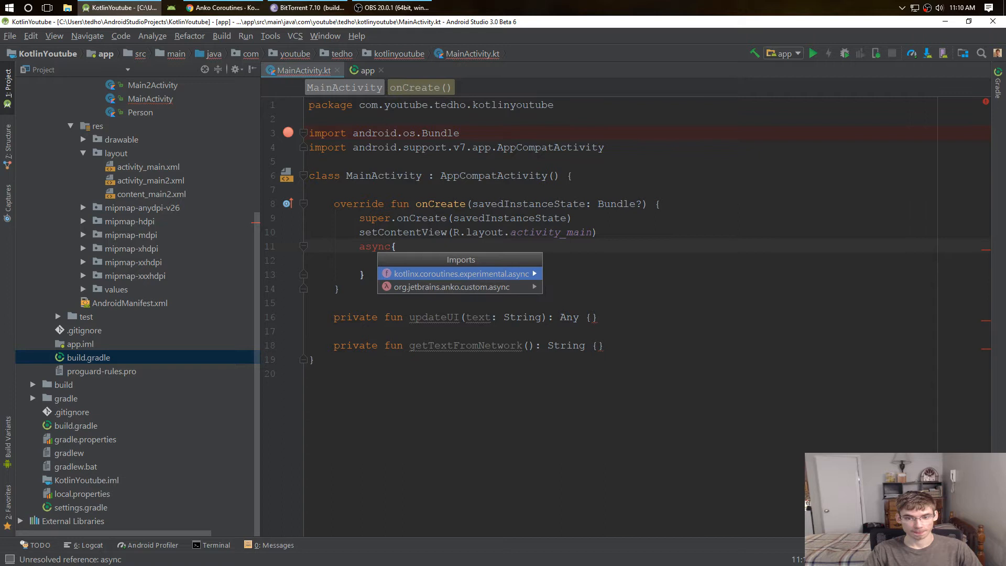
click(450, 288)
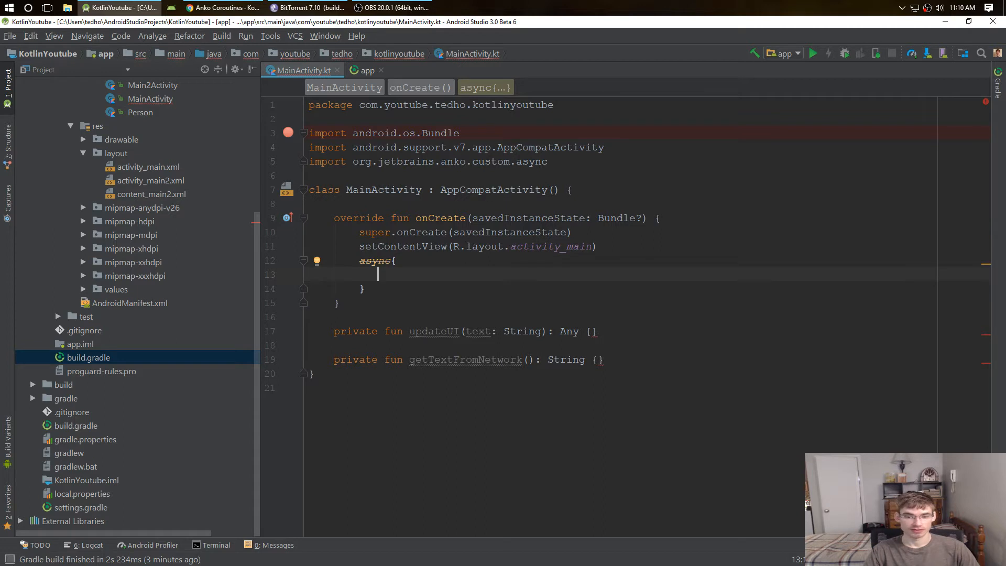
text(v)
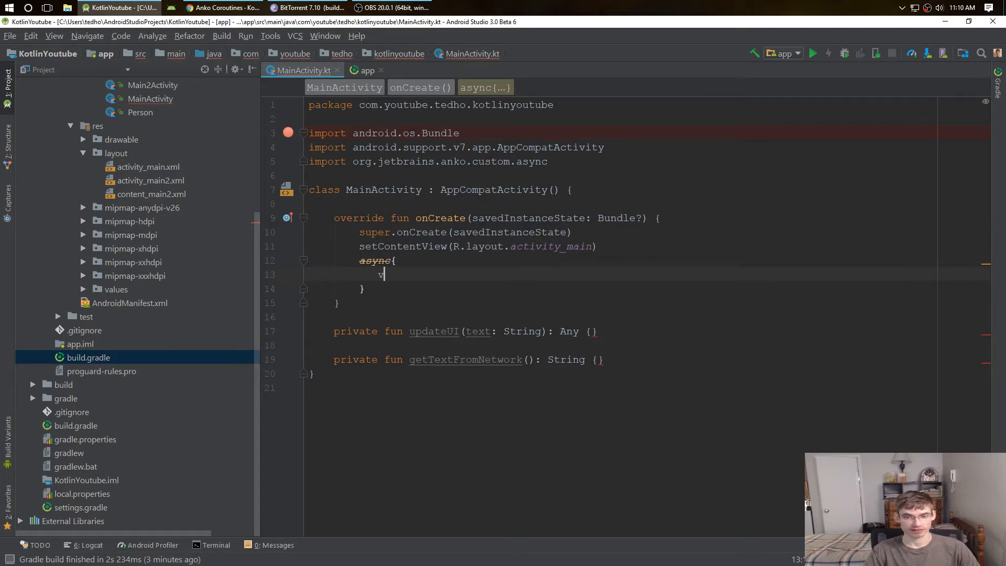
text(al text = get)
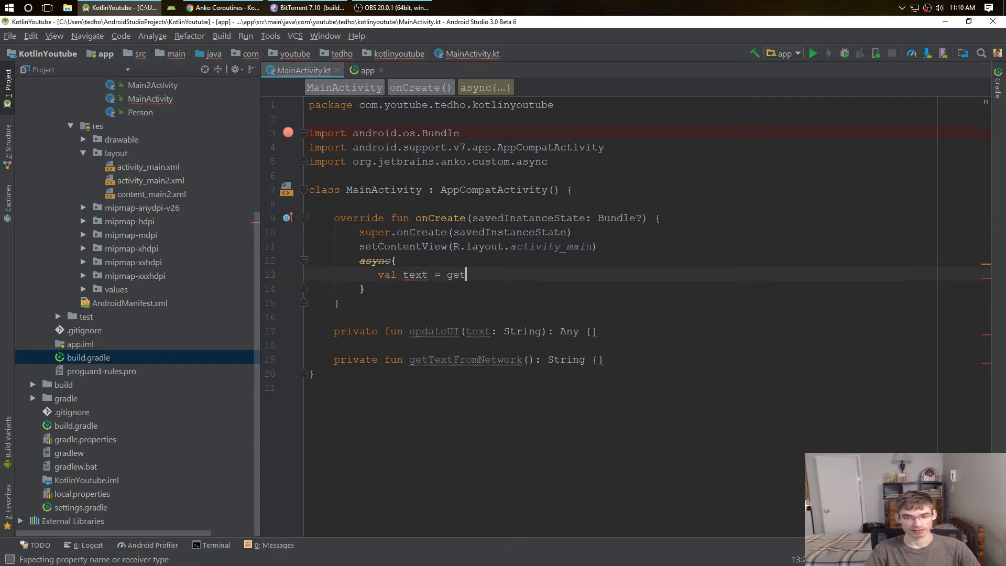
text(TextFromNetwork())
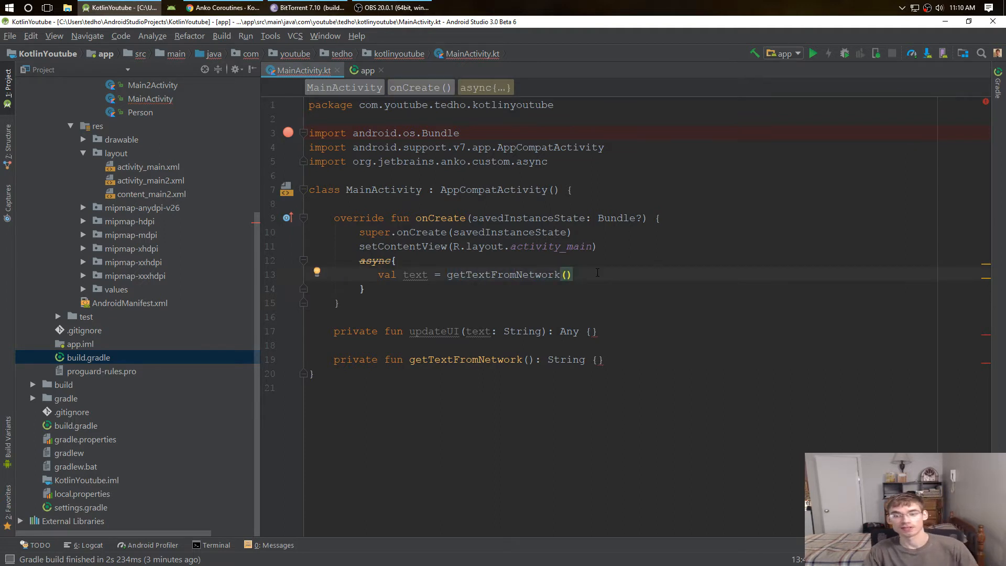
- Add uiThread { updateUI(text) } inside it, then remove the whole trial async block
text(udpate)
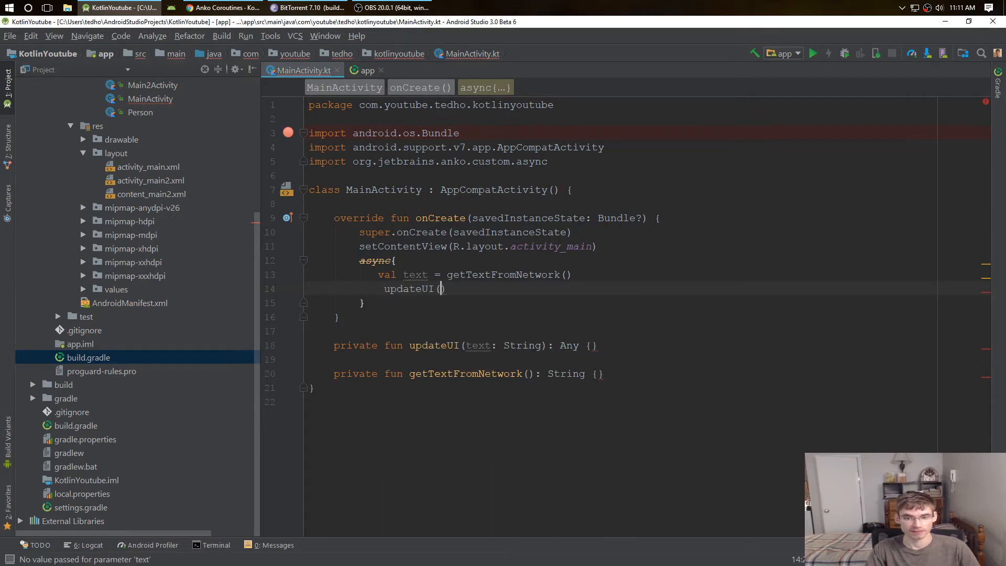
text(text)
text(uiThread {)
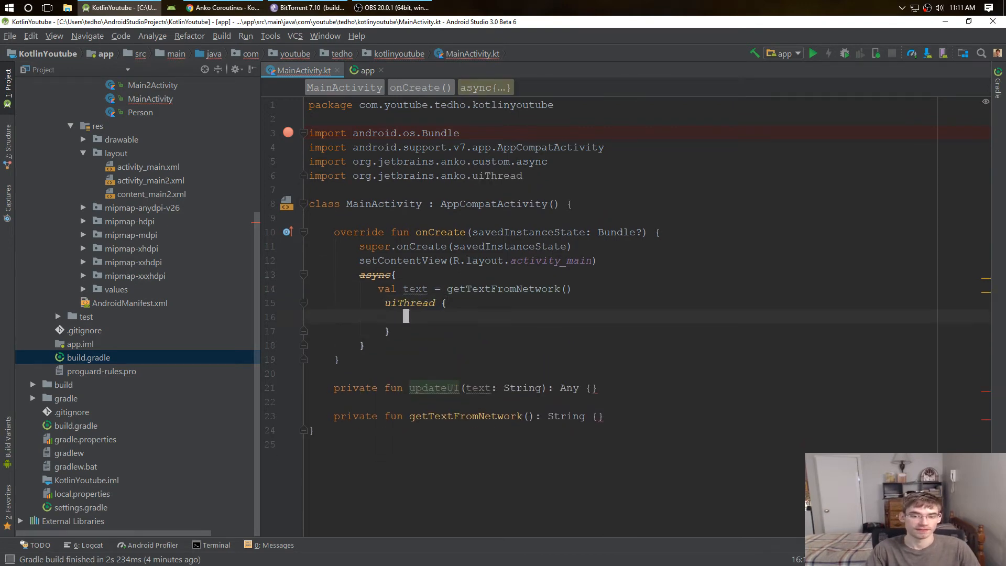
text(updateUI(text))
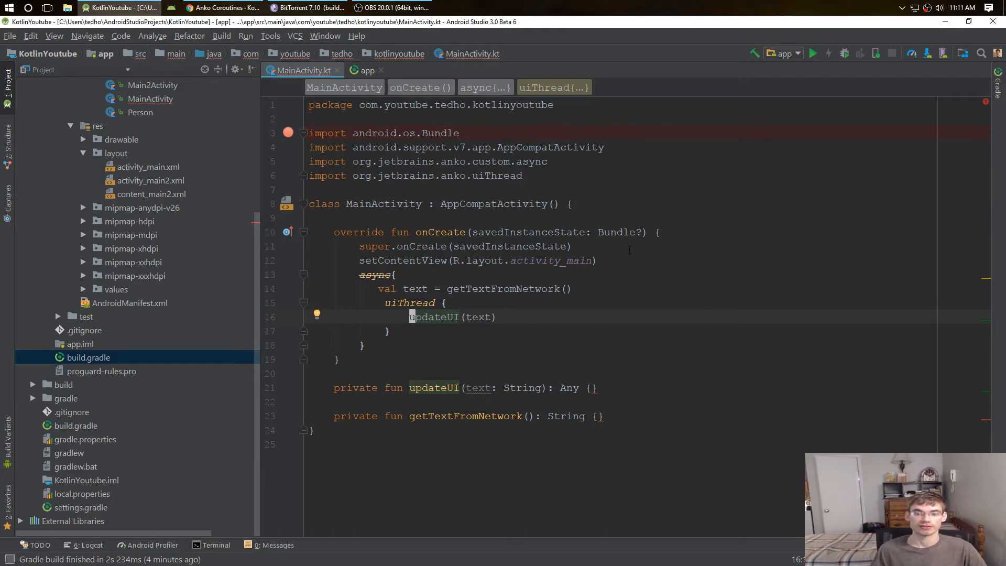
drag(384, 301, 390, 332)
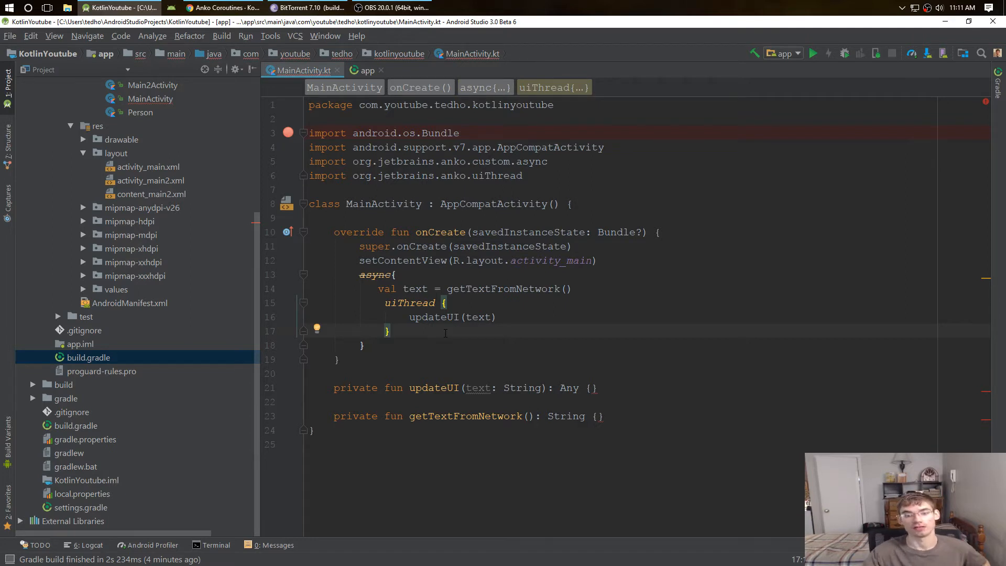
drag(385, 302, 363, 344)
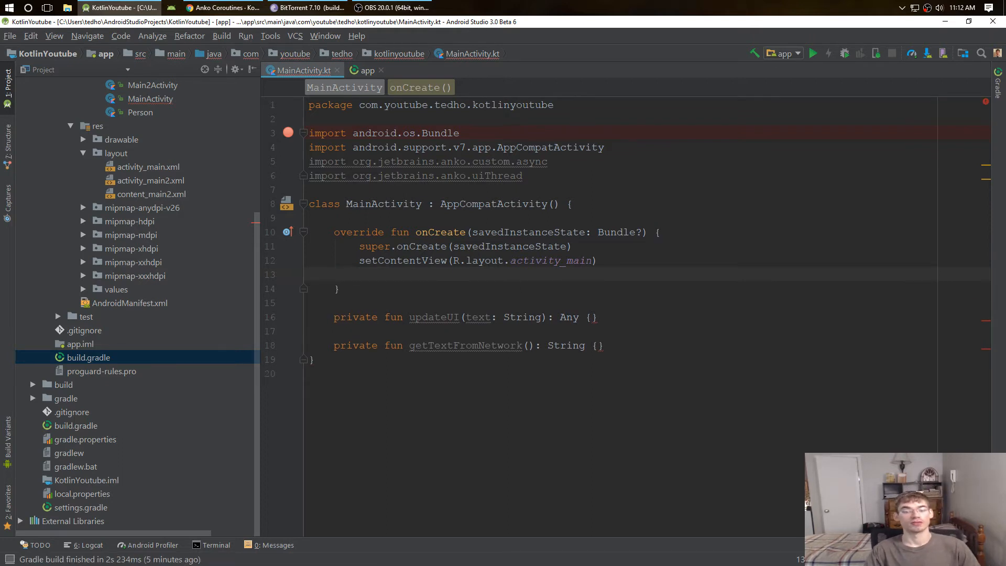
- Write an async(UI){ } block in onCreate, importing the kotlinx coroutines UI context and async
text(a)
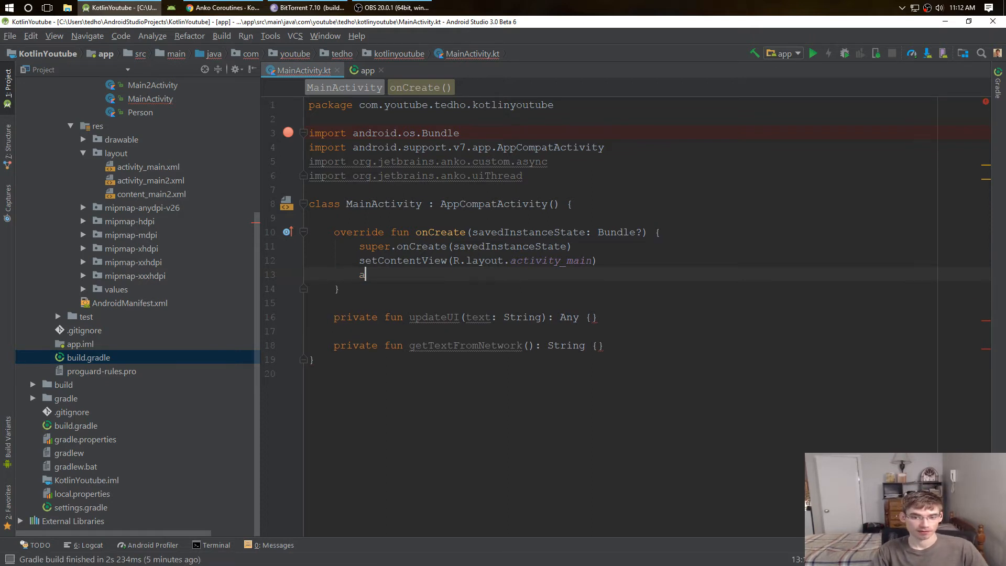
text(sync(UI){)
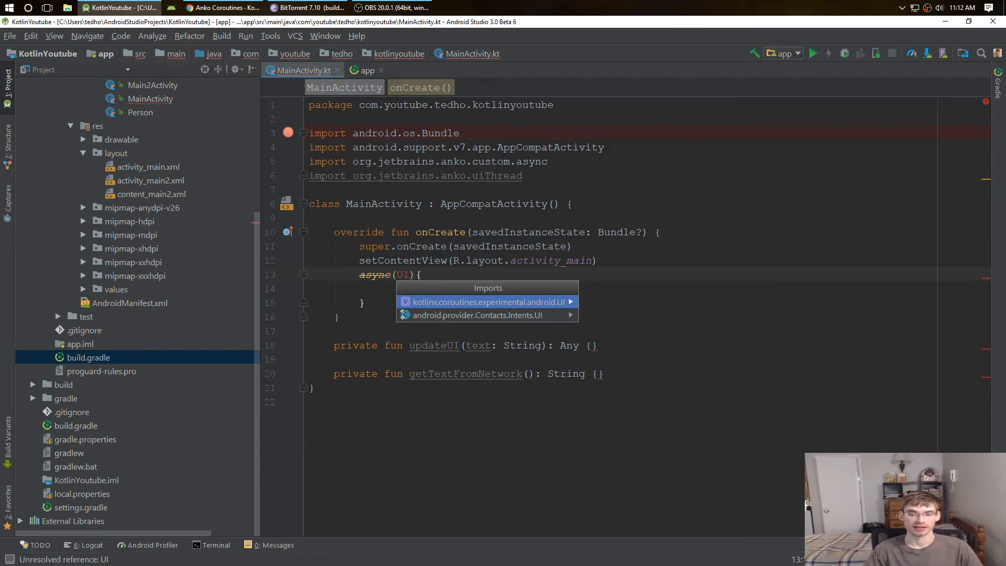
click(488, 301)
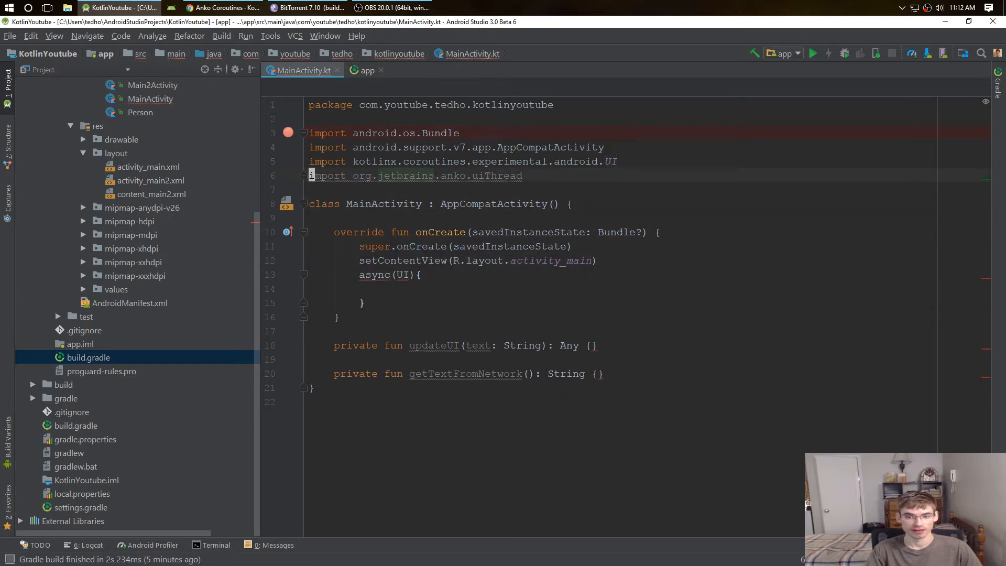
click(375, 274)
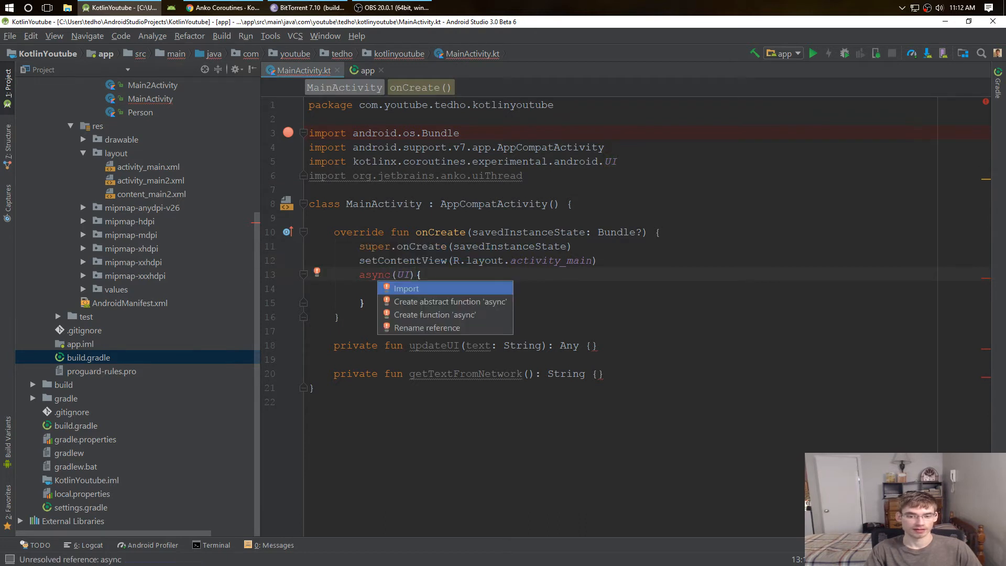
click(406, 288)
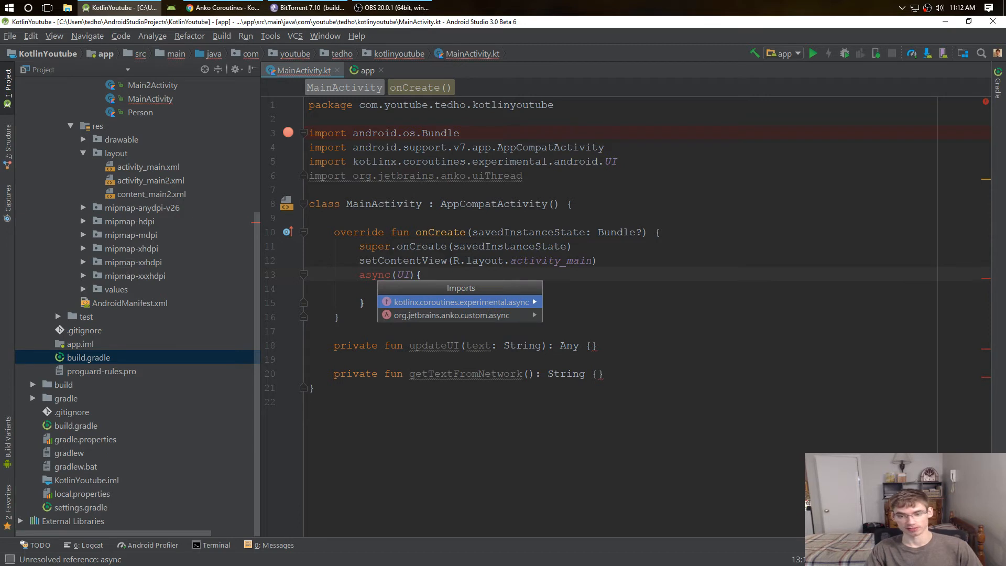
click(460, 302)
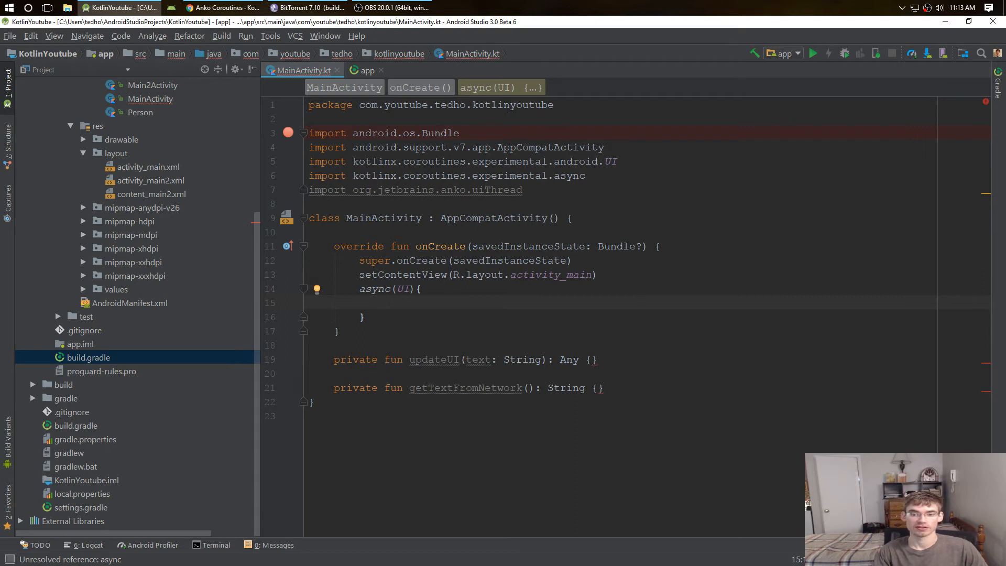
- Inside async(UI), add val text = getTextFromNetwork() and updateUI(text)
click(380, 301)
text(val text =)
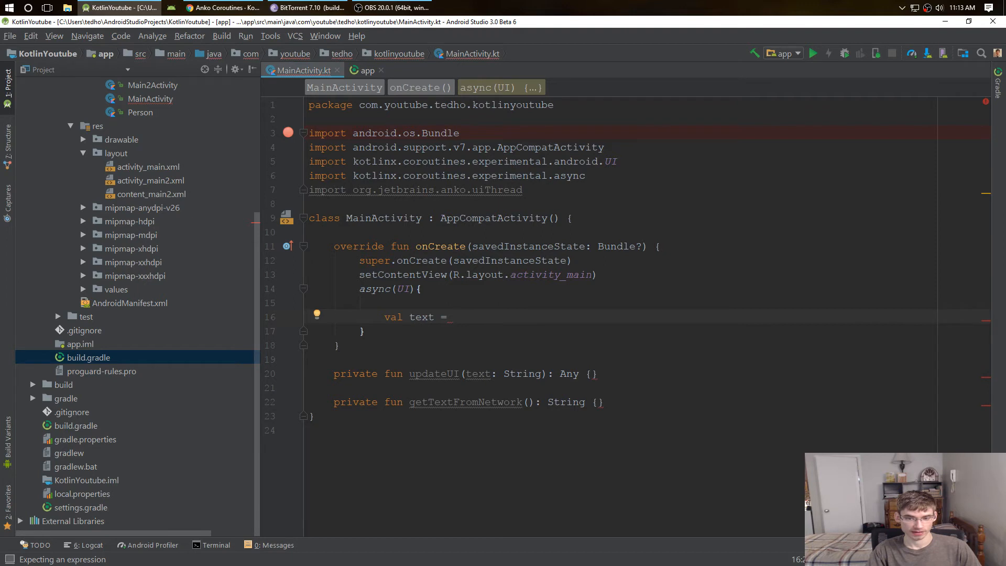
text(update)
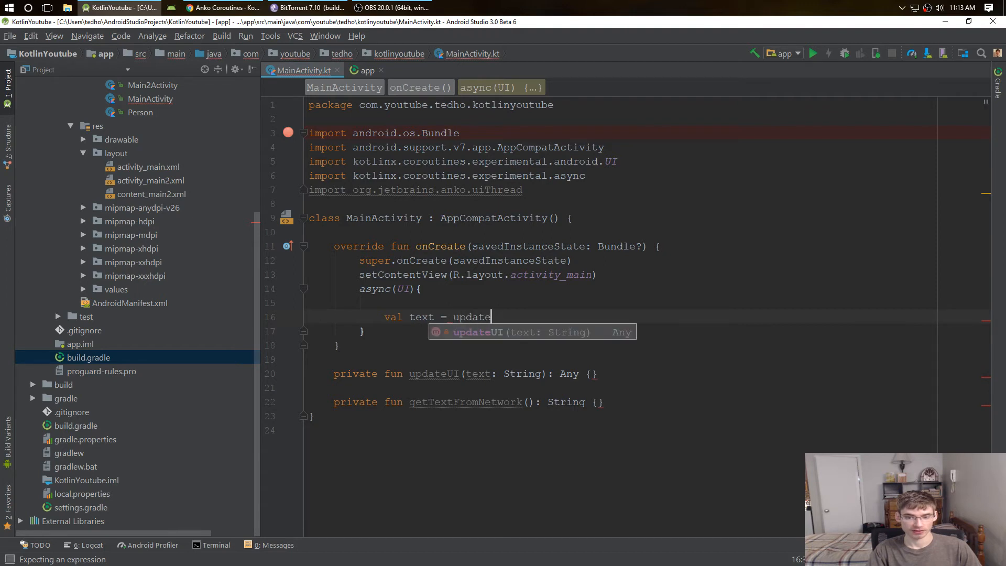
key(BackSpace)
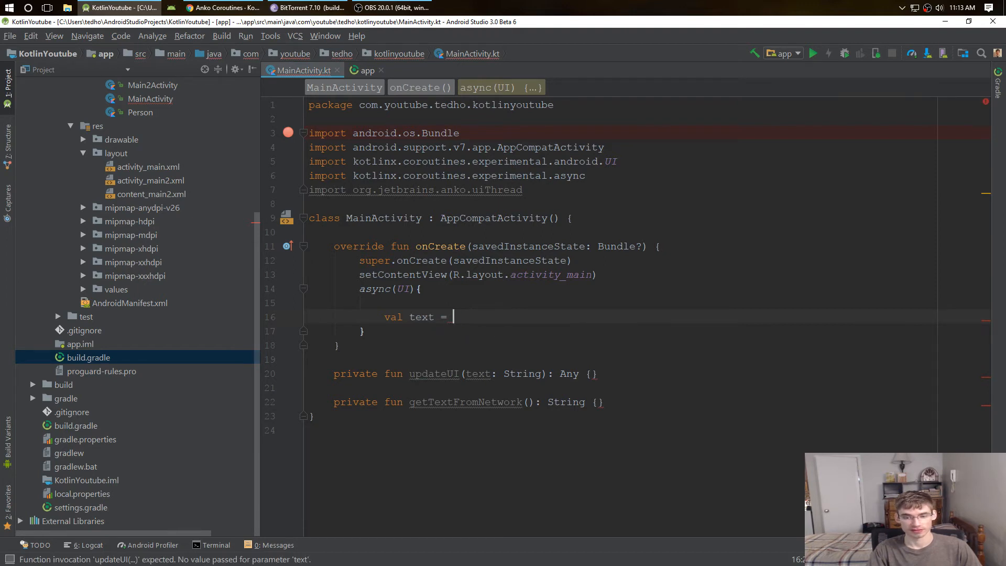
text(gettext)
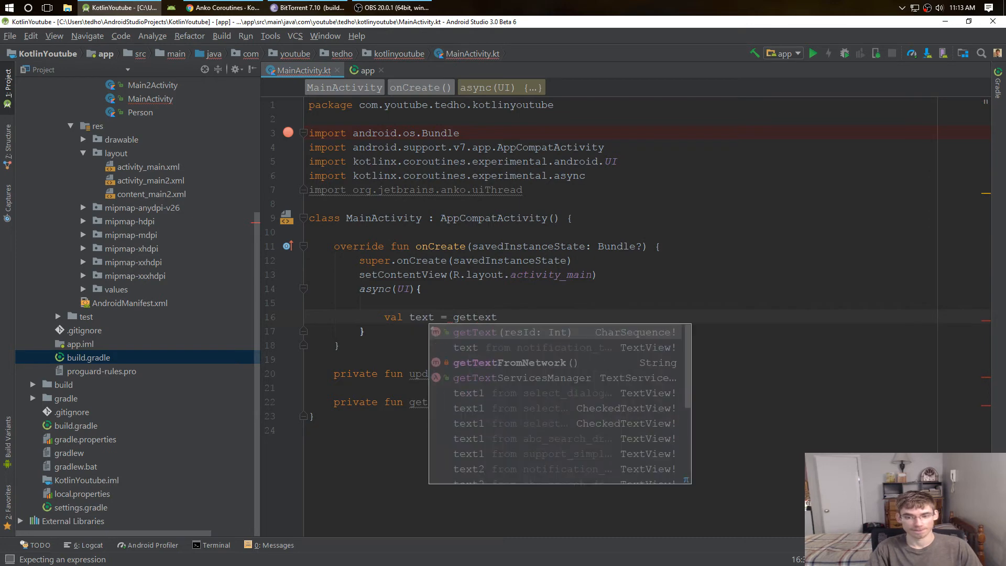
click(510, 362)
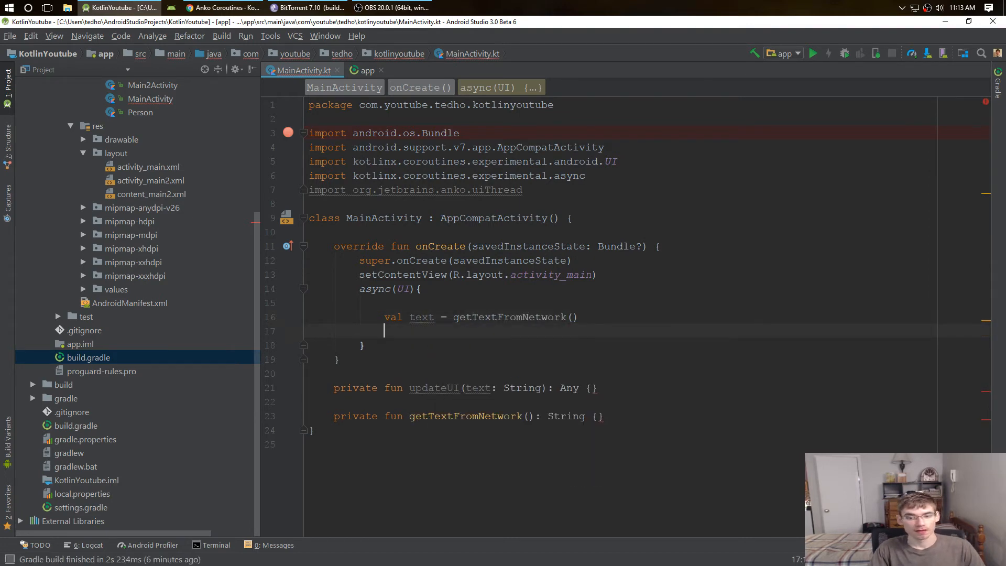
text(updateUI ()
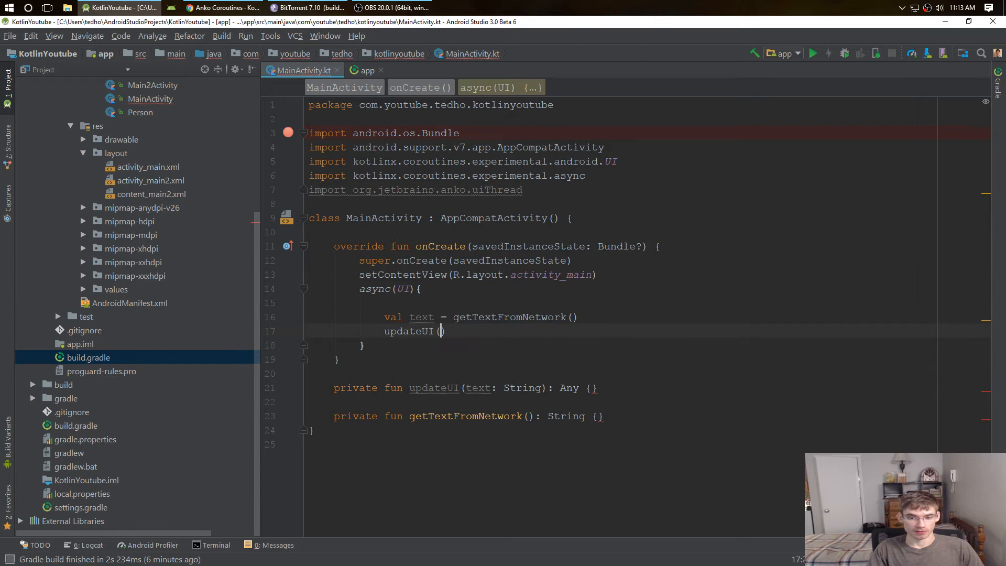
text(text)
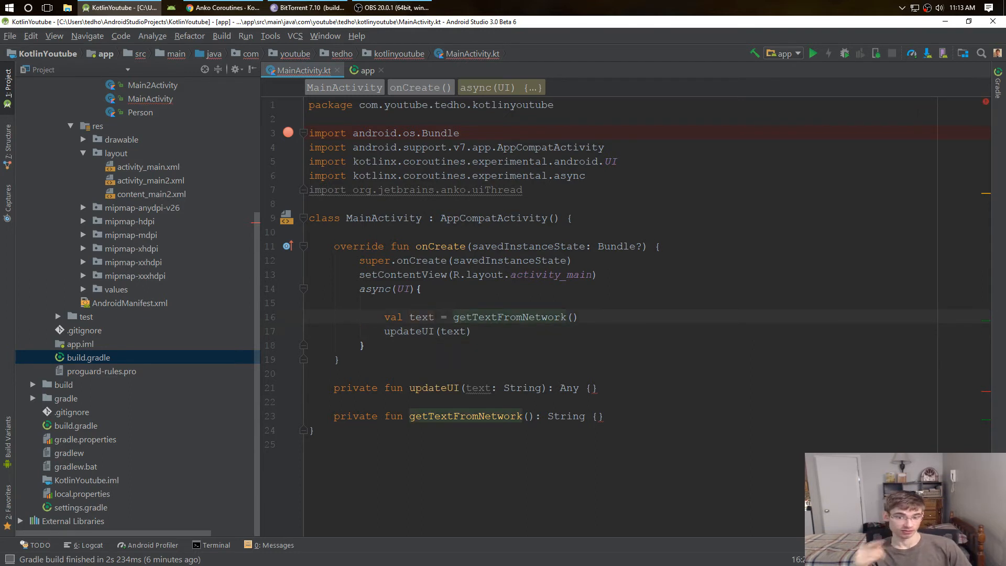
click(454, 316)
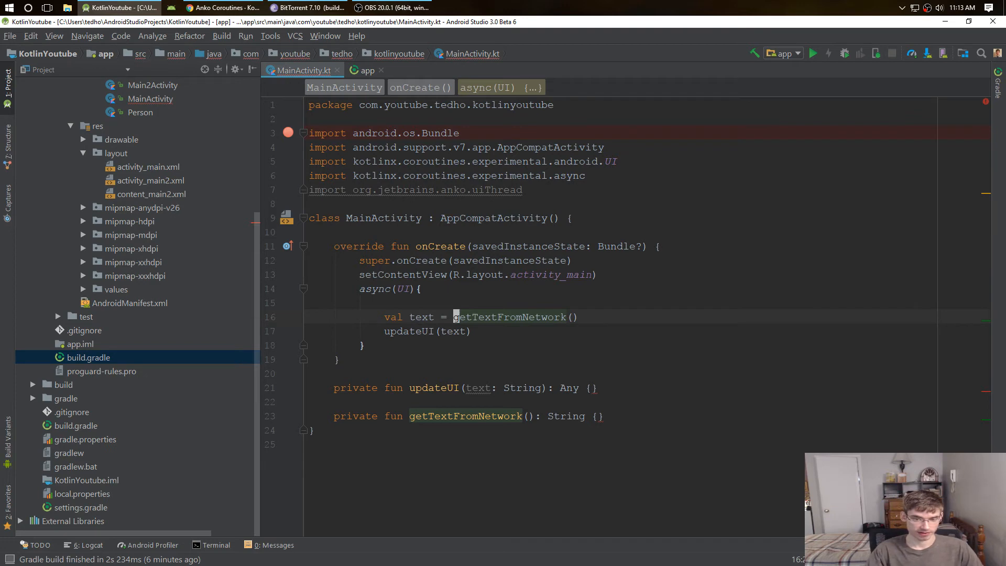
- Wrap getTextFromNetwork() in bg{ }, auto-importing org.jetbrains.anko.coroutines.experimental.bg
text(bg{)
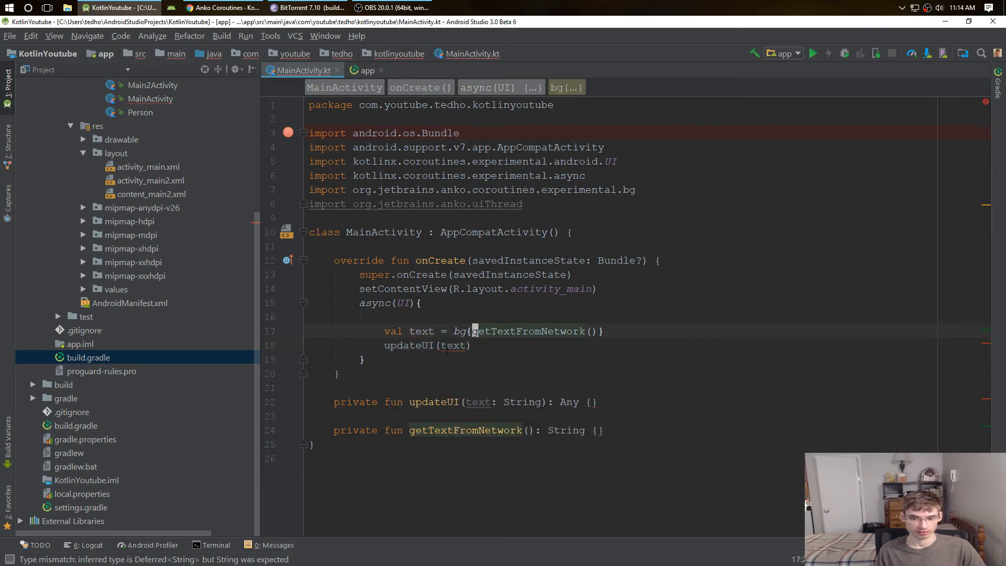
mouse_move(472, 331)
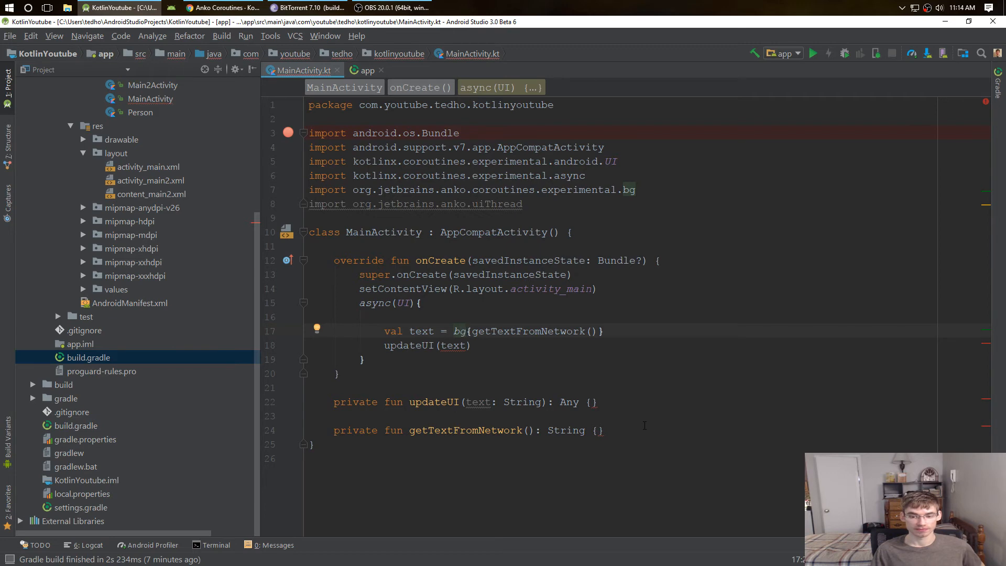
- Add .await() on the bg text result so updateUI receives the awaited String
triple_click(467, 429)
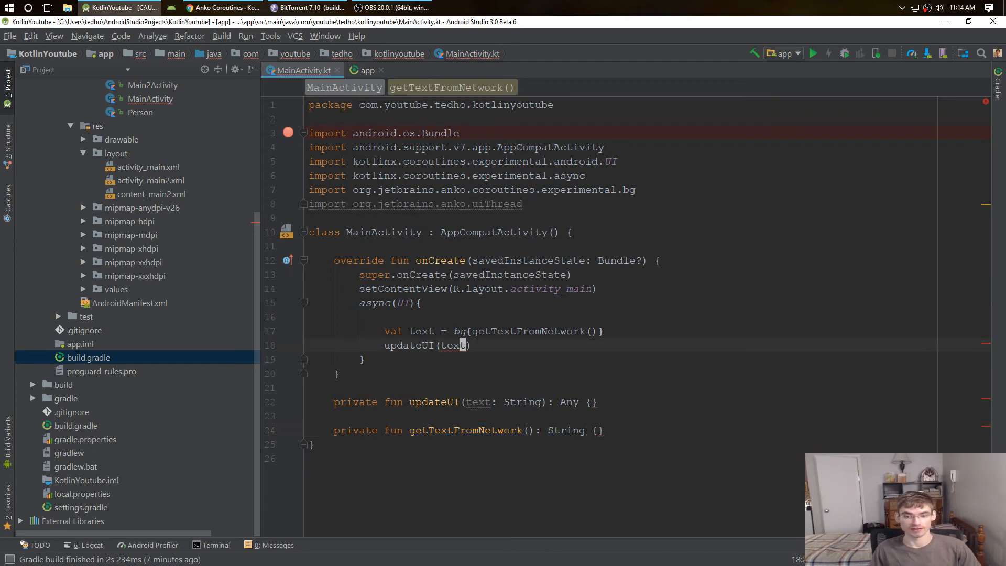
text(.await())
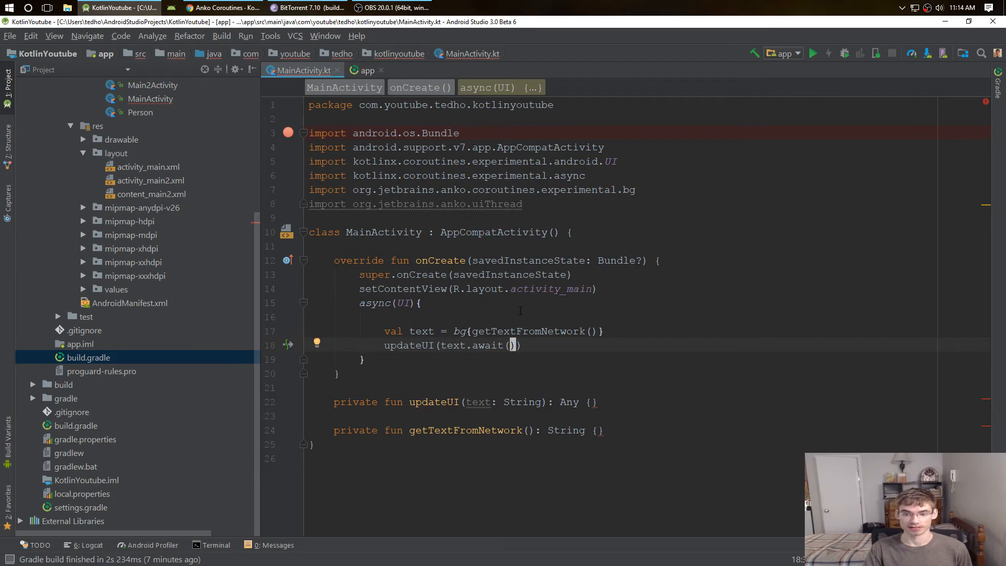
drag(384, 331, 603, 332)
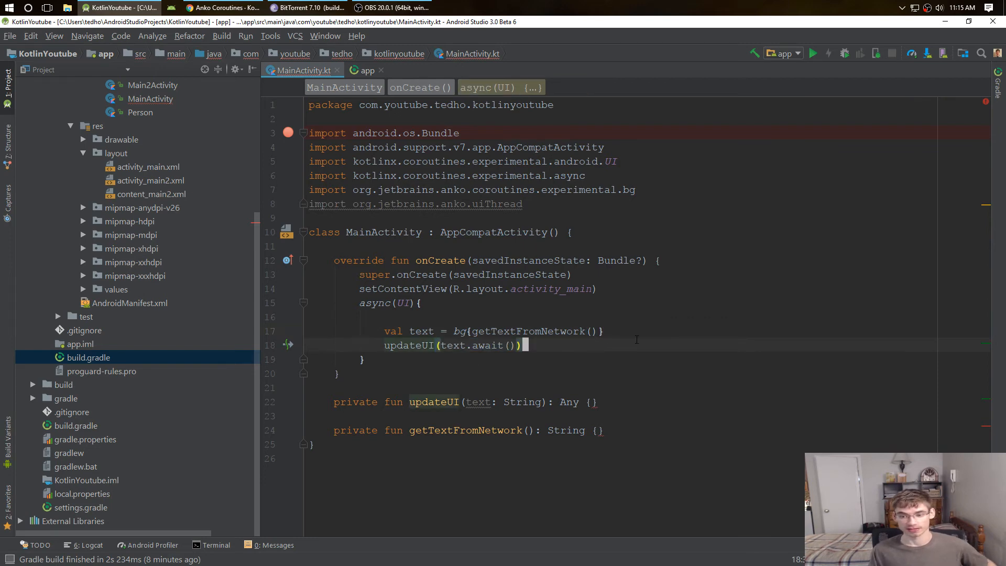
text(.await()
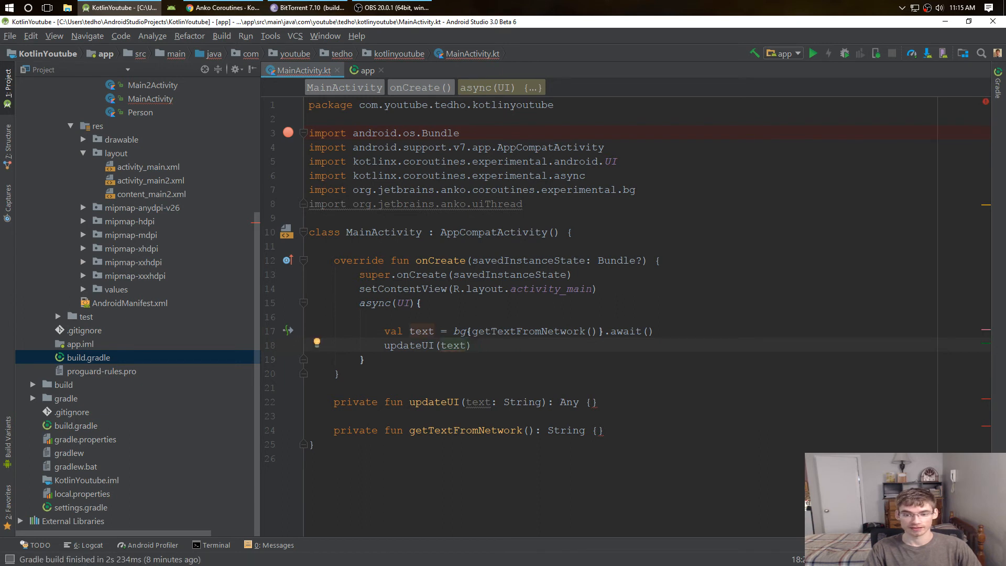
text(.await())
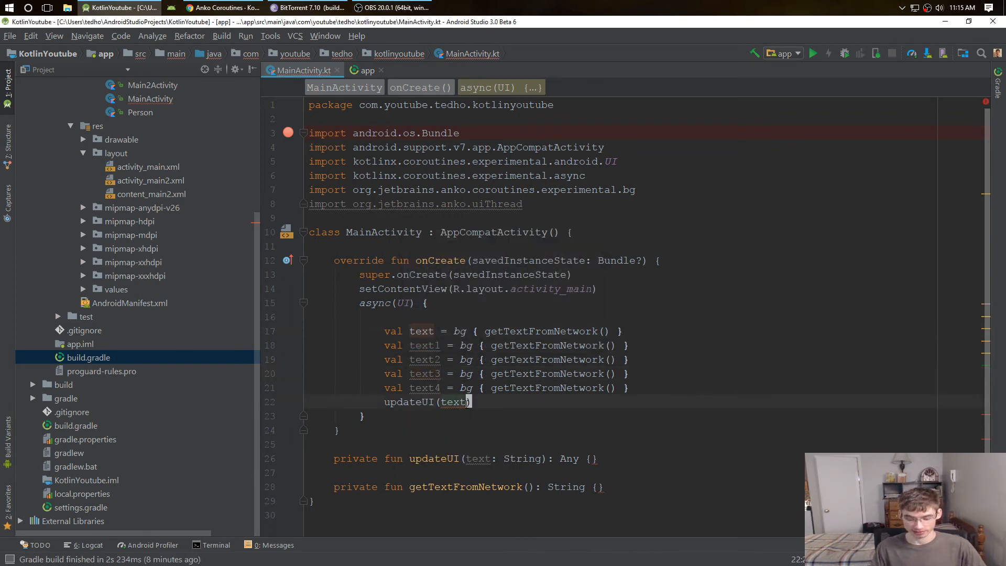
- Insert updateUI(text1.await()) after text1 and updateUI(text.await()) after text3 among the bg calls
text(.awai)
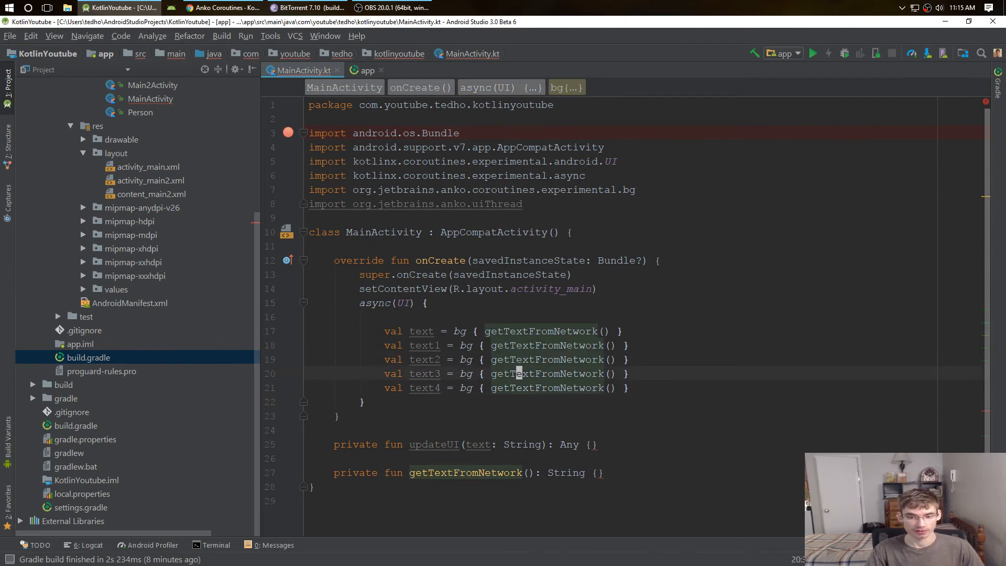
text(updateUI(text.await()))
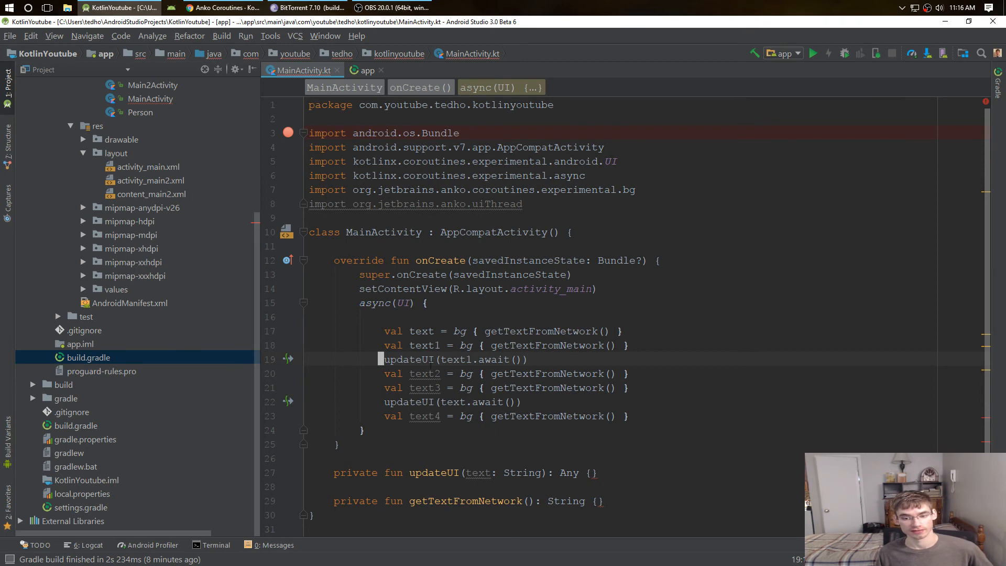
mouse_move(424, 373)
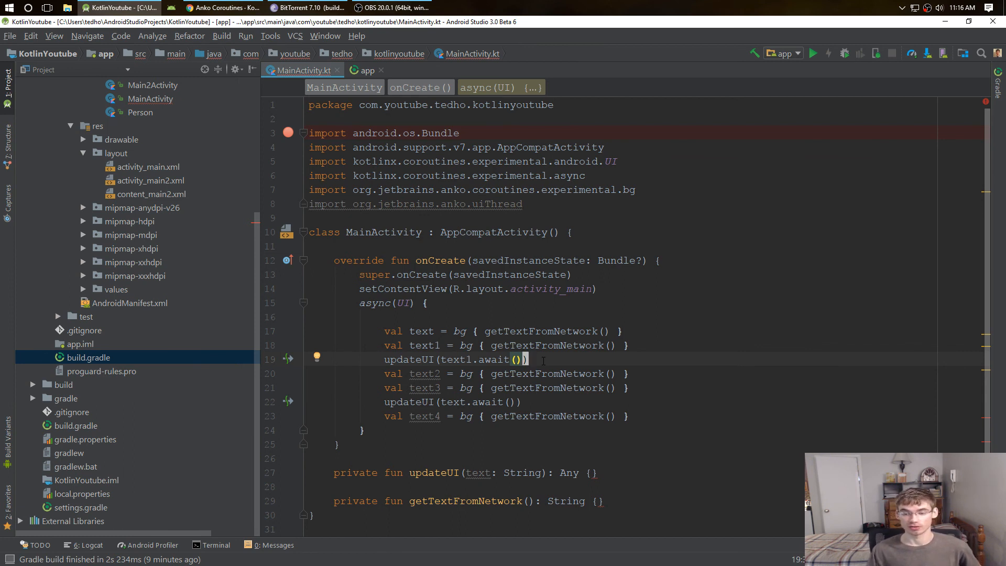
- Search kotlin coroutines and read the kotlinlang.org Coroutines reference's high-level APIs section
click(221, 8)
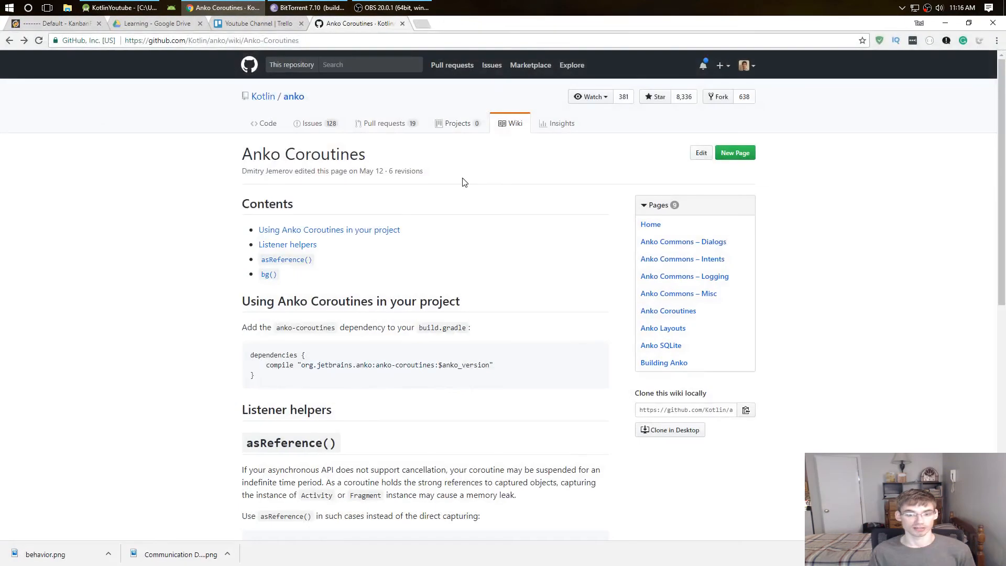
scroll(down, 3)
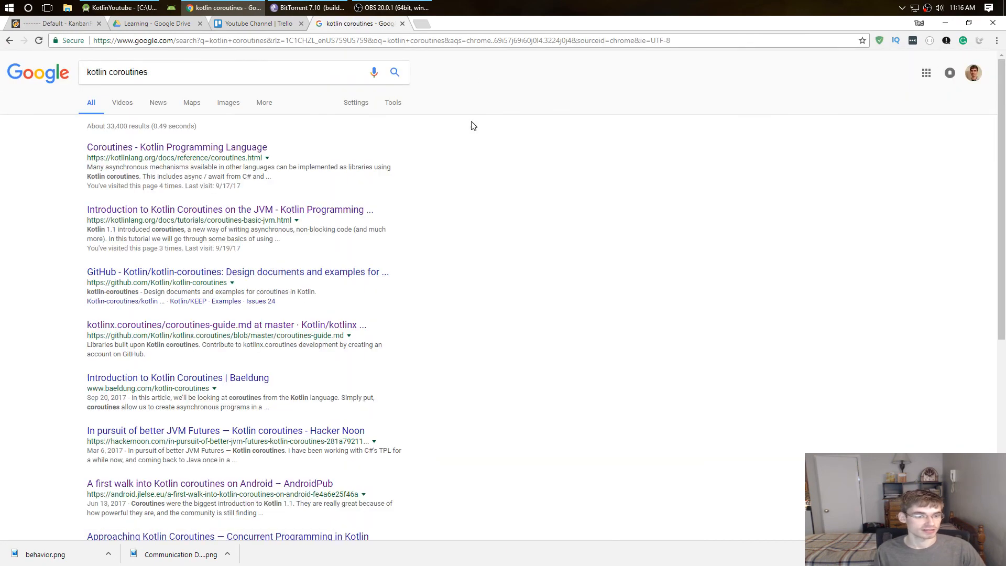
click(176, 147)
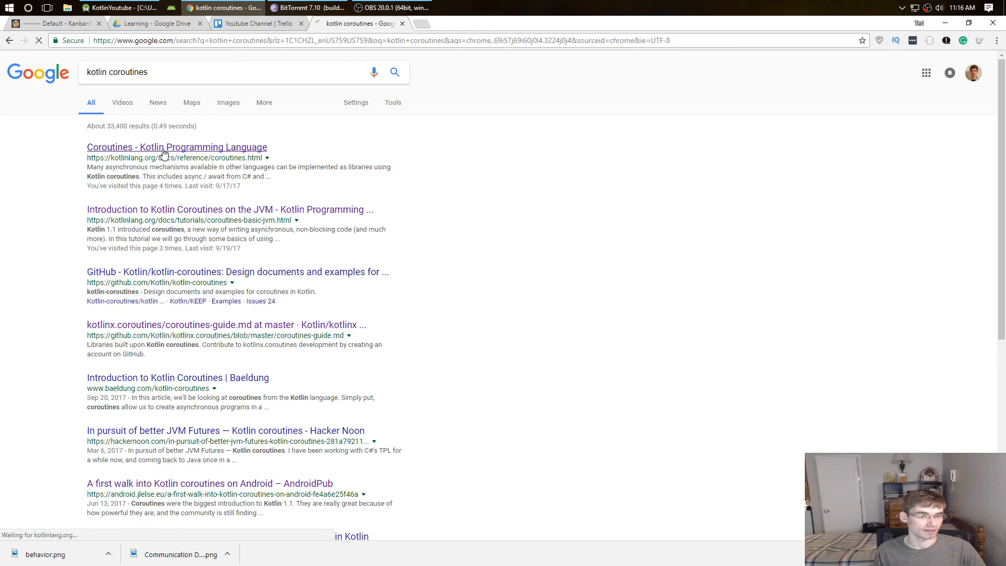
click(176, 146)
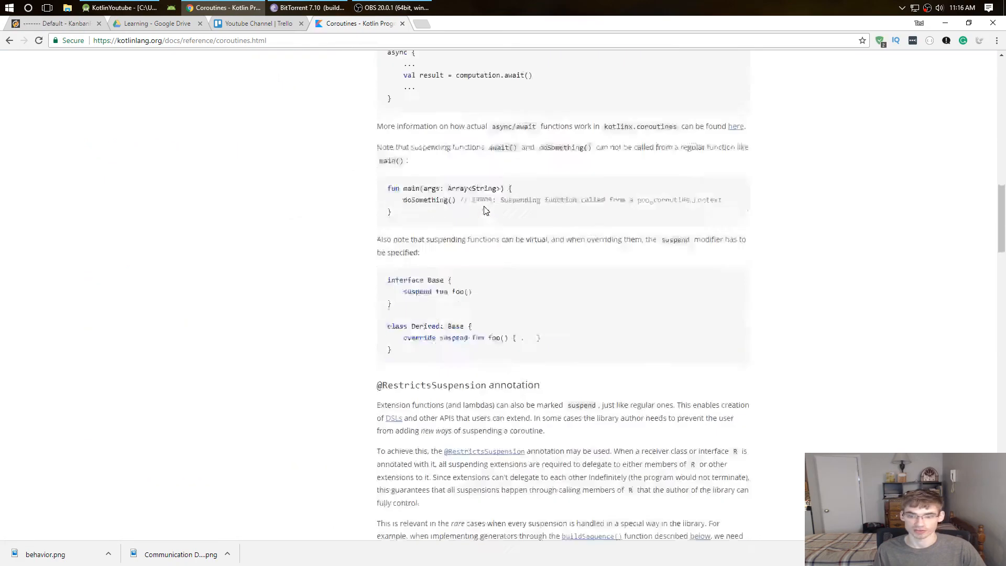
scroll(down, 3)
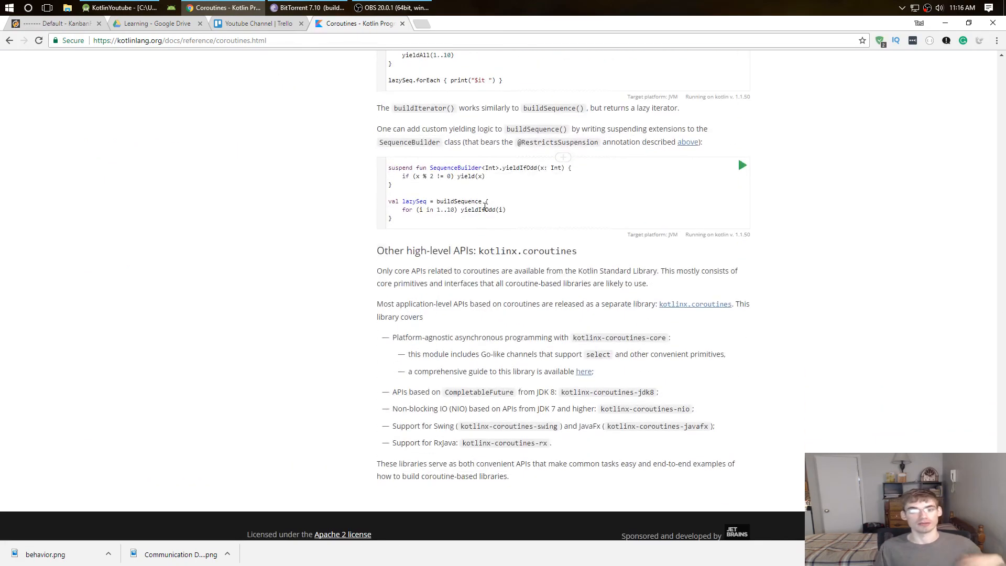
scroll(up, 3)
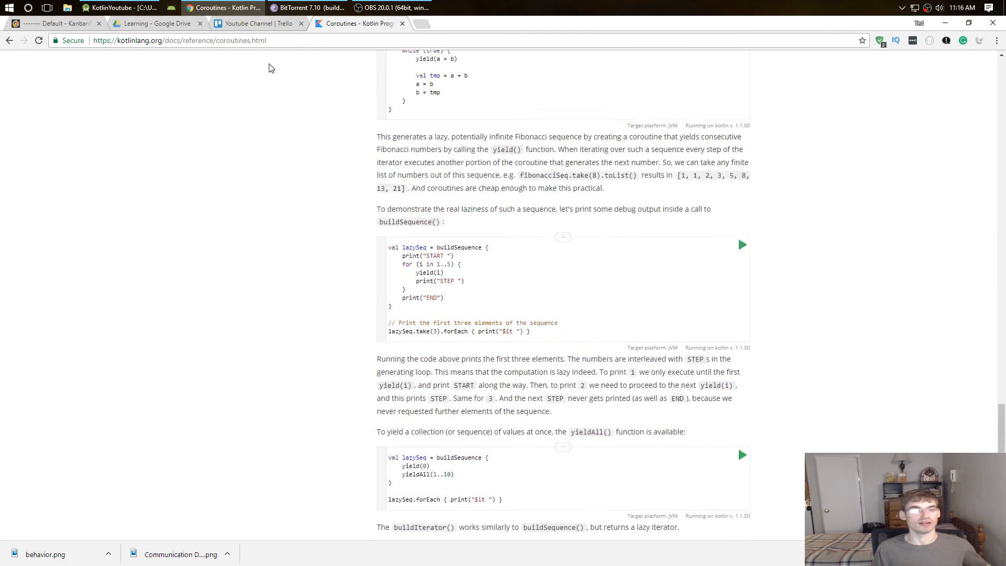
click(120, 8)
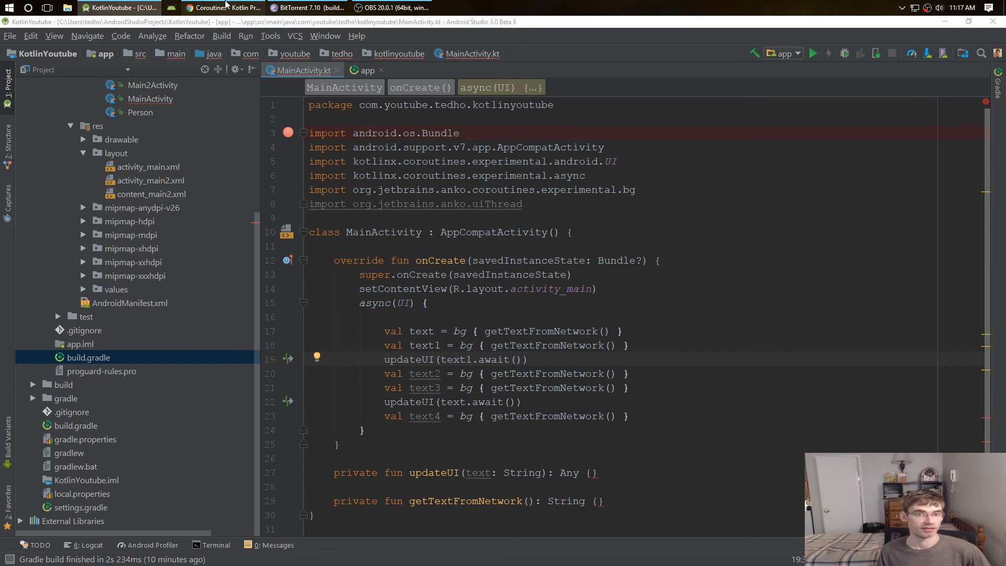
click(222, 7)
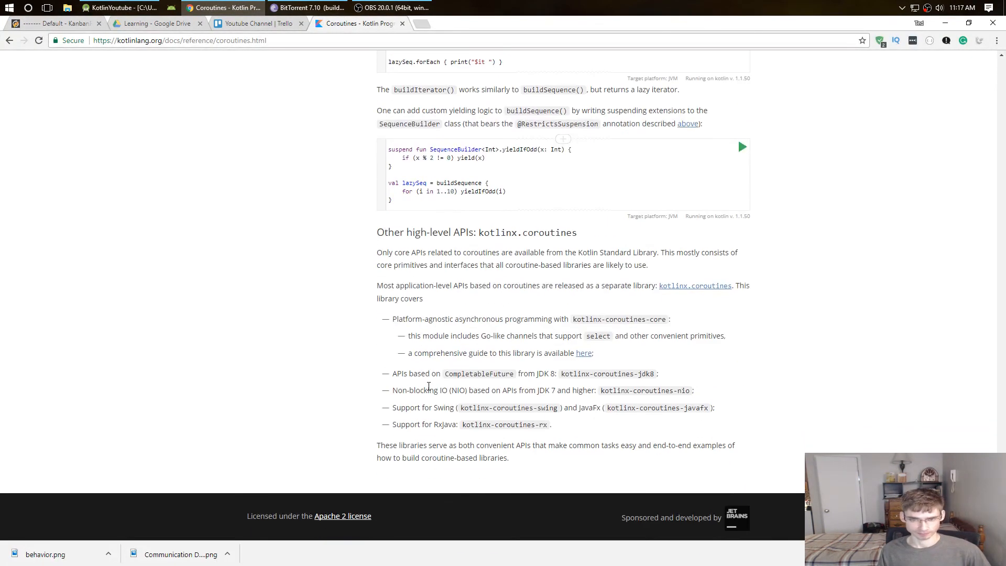